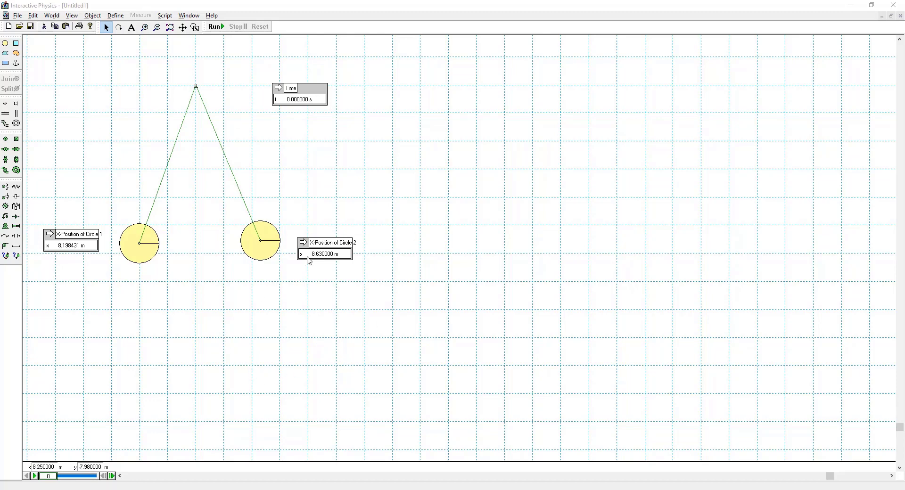
pyautogui.moveTo(294, 257)
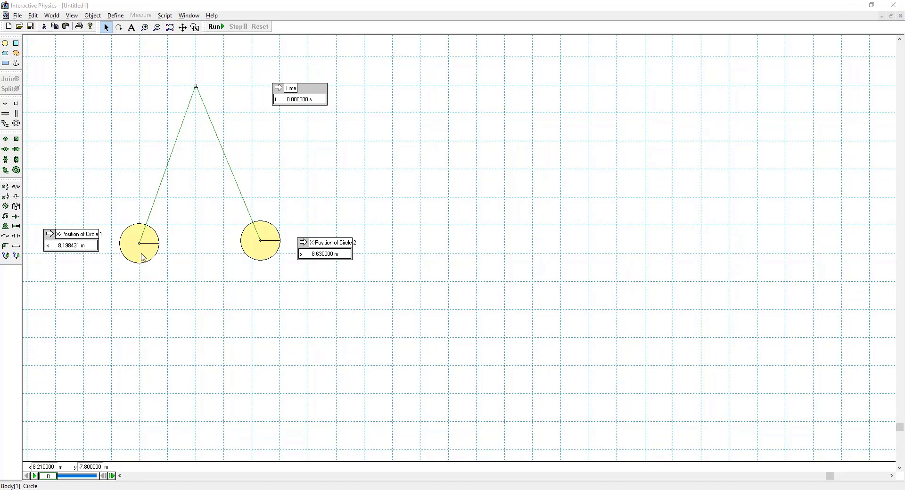
# Step: Set the left circle's mass to 0.003 kg and enter a 1e-notation charge
pyautogui.click(139, 243)
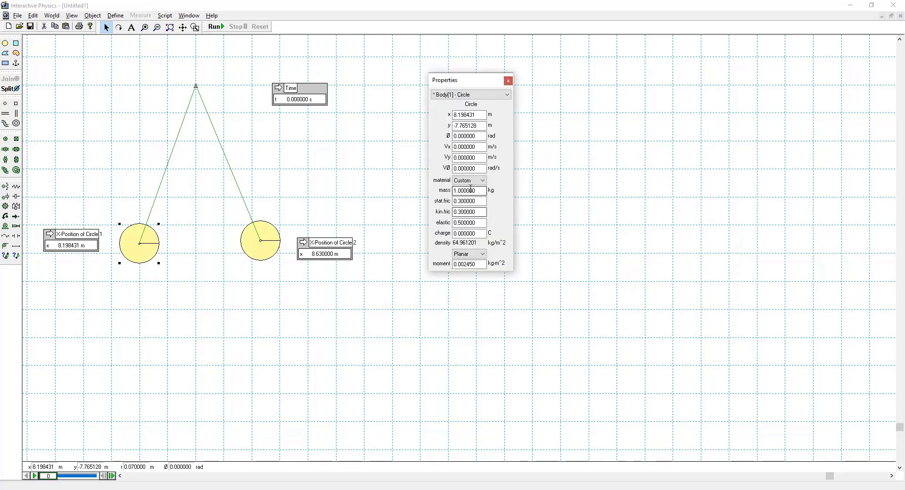
pyautogui.tripleClick(468, 190)
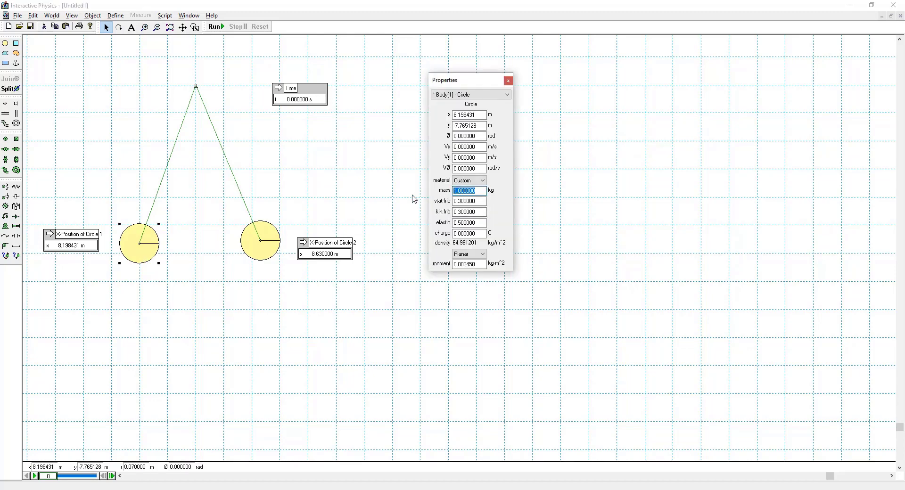
pyautogui.write('.003')
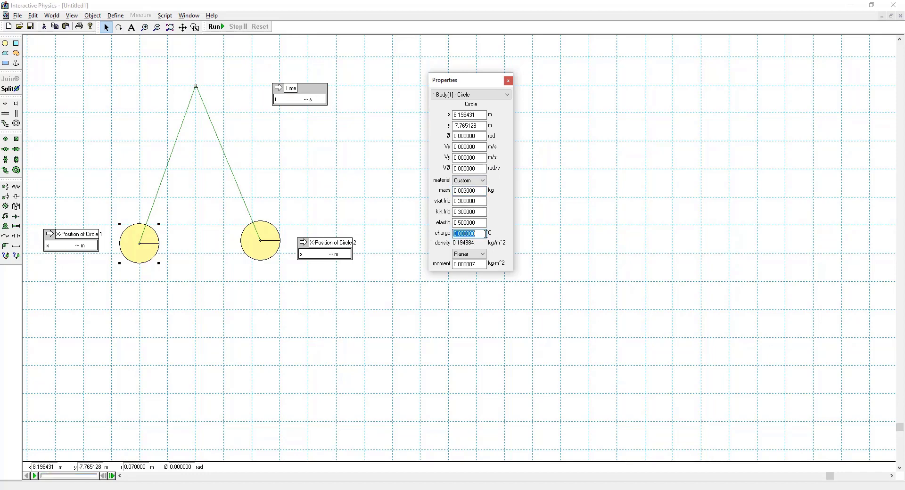
pyautogui.write('1e')
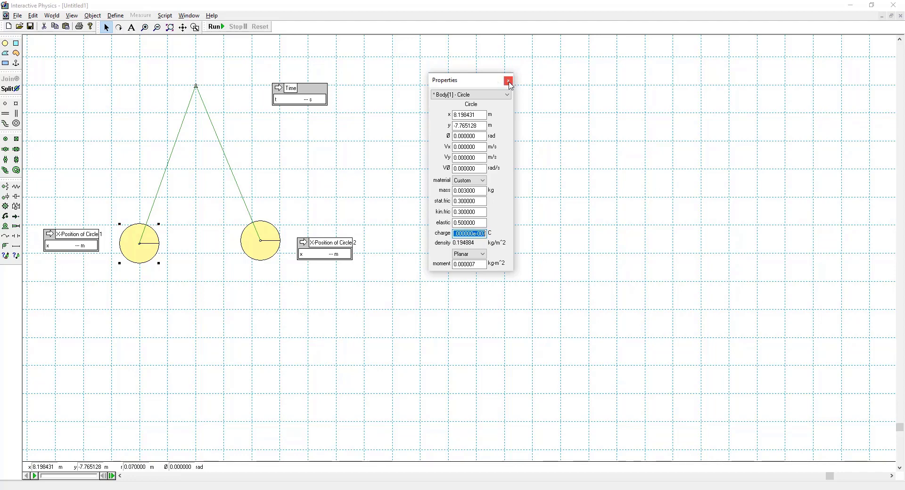
pyautogui.click(507, 81)
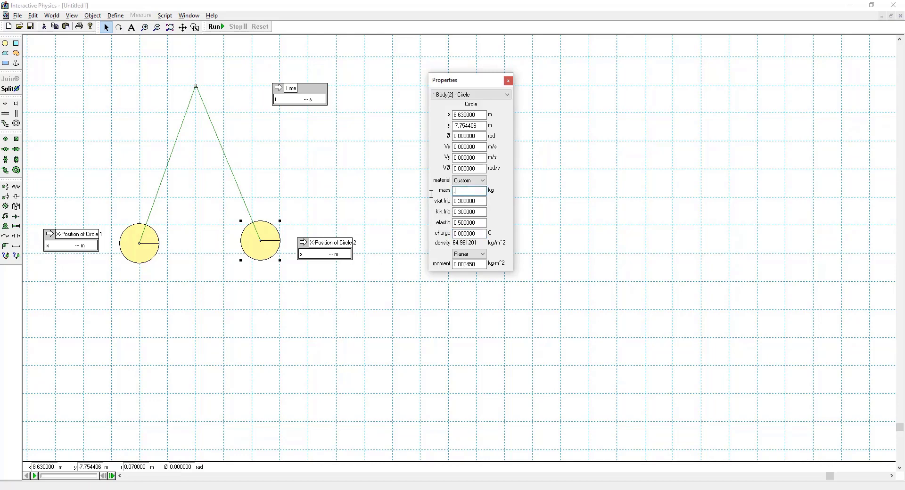
# Step: Set the right circle's mass to 0.003 kg and enter its charge value
pyautogui.write('.003000')
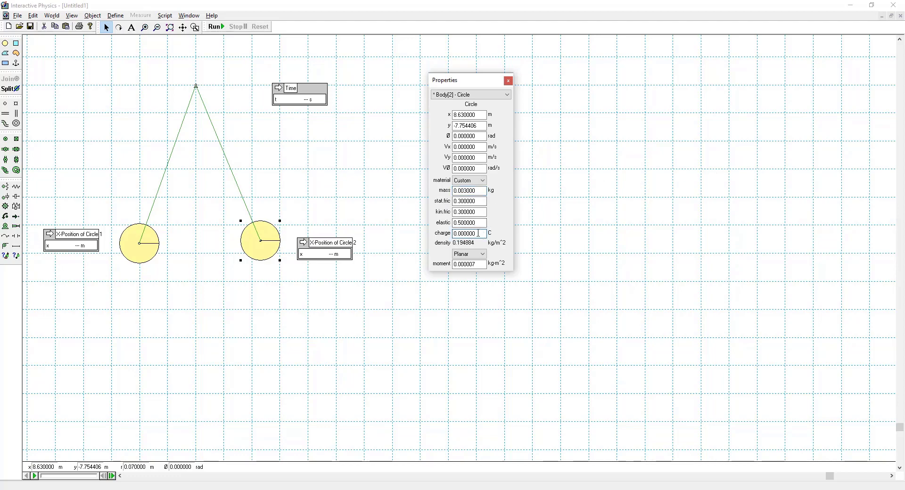
pyautogui.write('1')
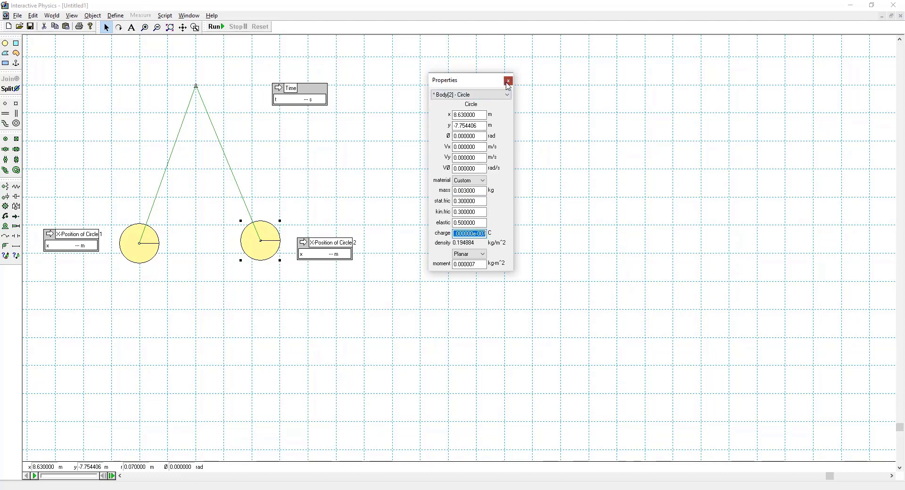
pyautogui.click(507, 83)
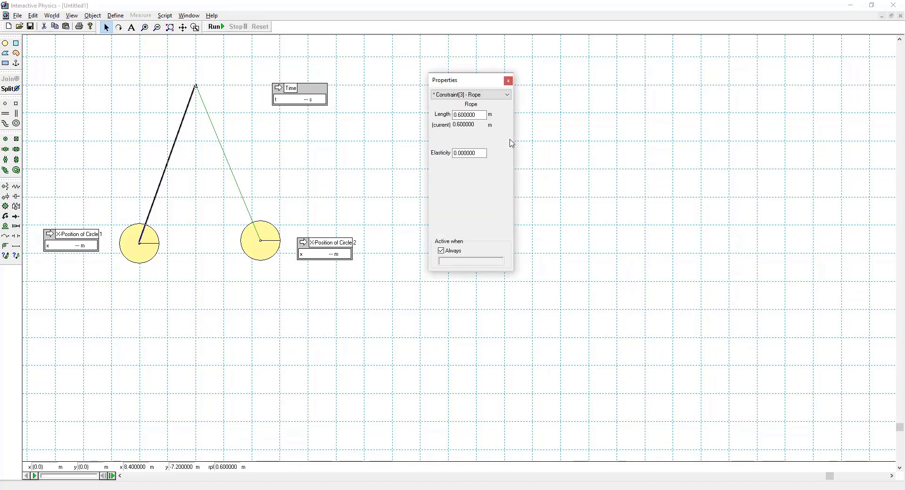
# Step: Change both rope lengths to 1.3 m so the balloons hang slack
pyautogui.write('1')
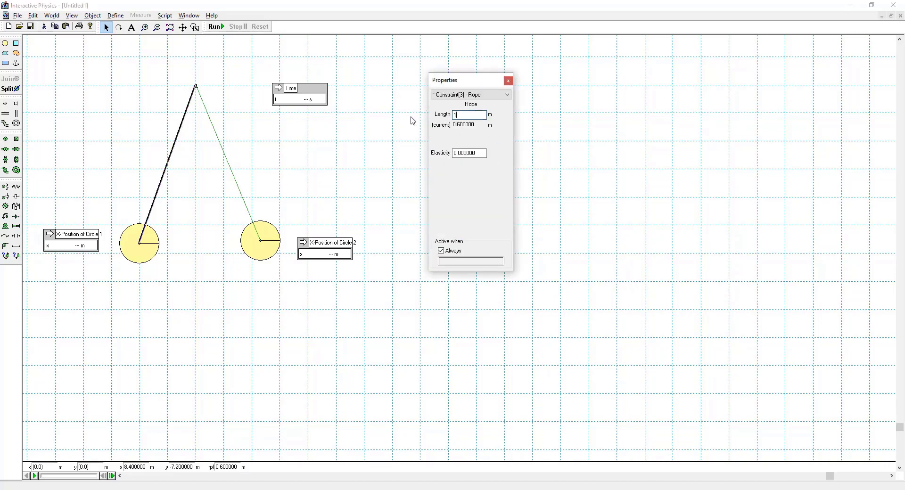
pyautogui.write('1.3')
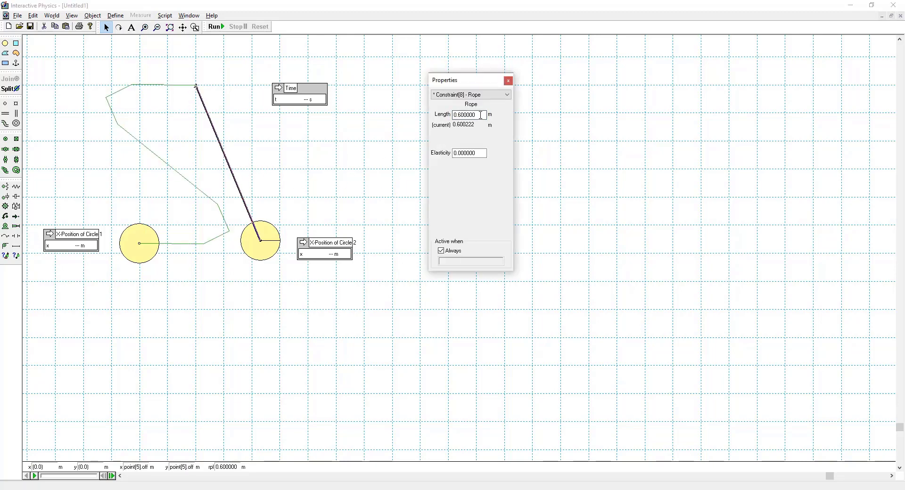
pyautogui.write('1')
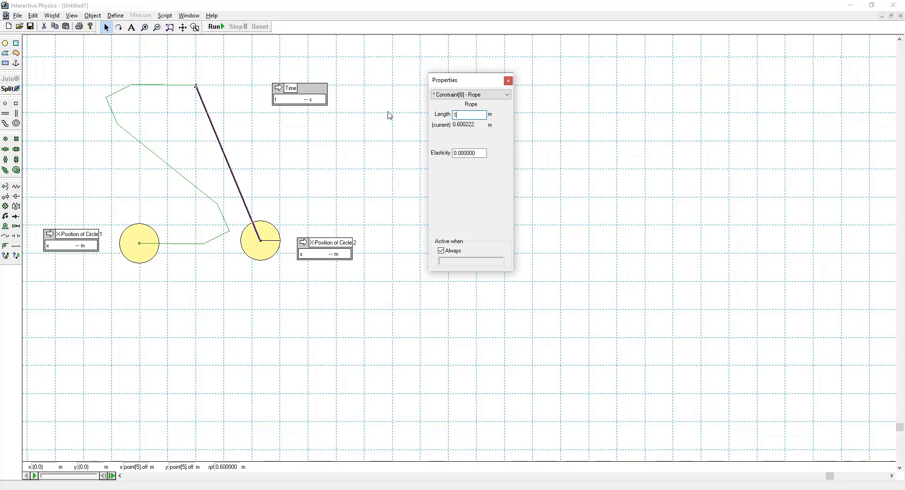
pyautogui.write('1.300000')
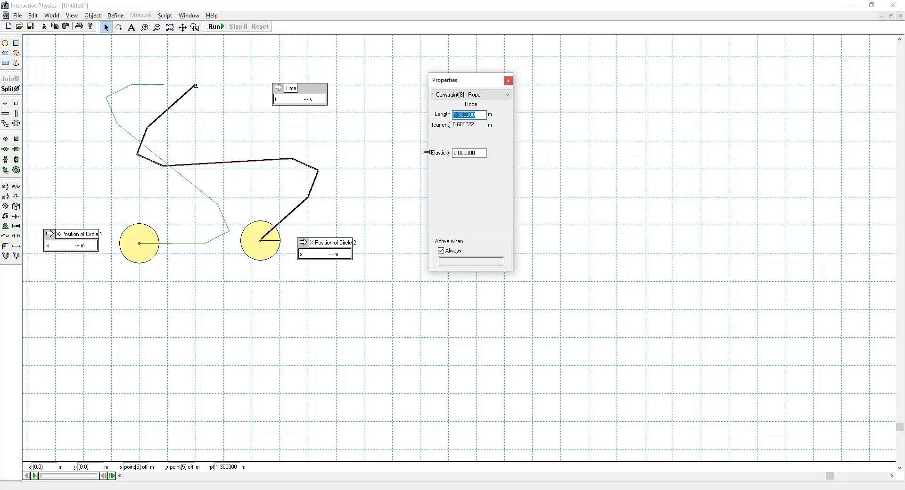
pyautogui.click(509, 80)
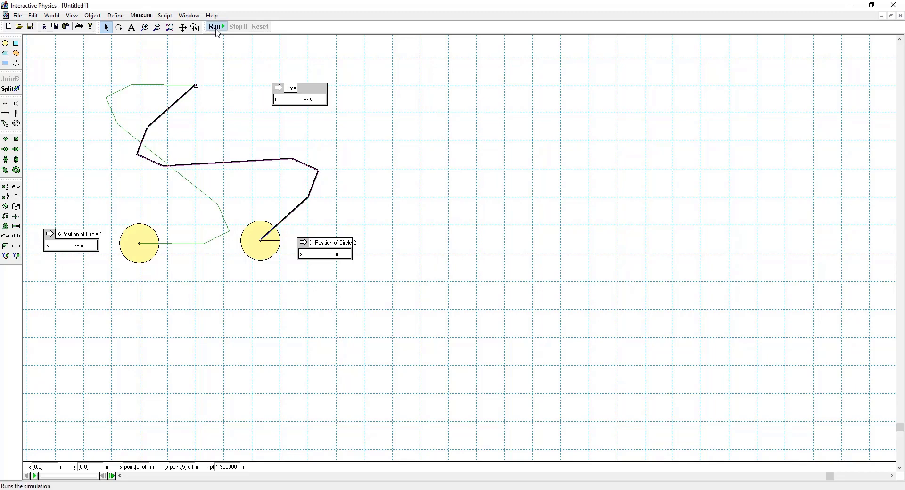
# Step: Run the two-balloon simulation until the charged circles settle apart near 20.75 s
pyautogui.click(214, 27)
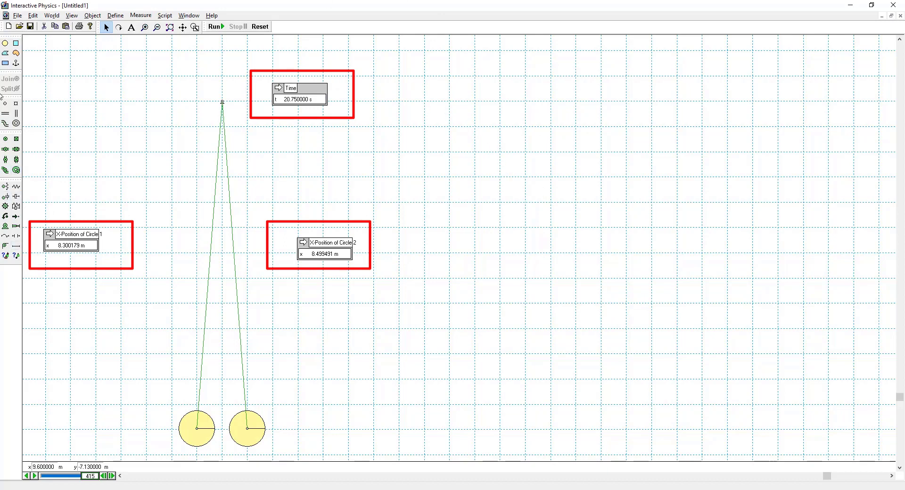
pyautogui.moveTo(397, 379)
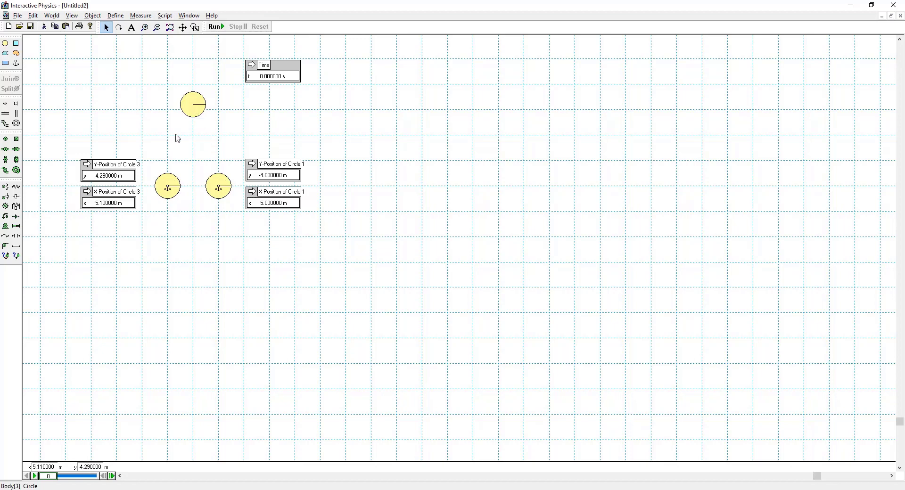
# Step: Open the Properties of the left anchored circle in the three-circle model
pyautogui.click(168, 186)
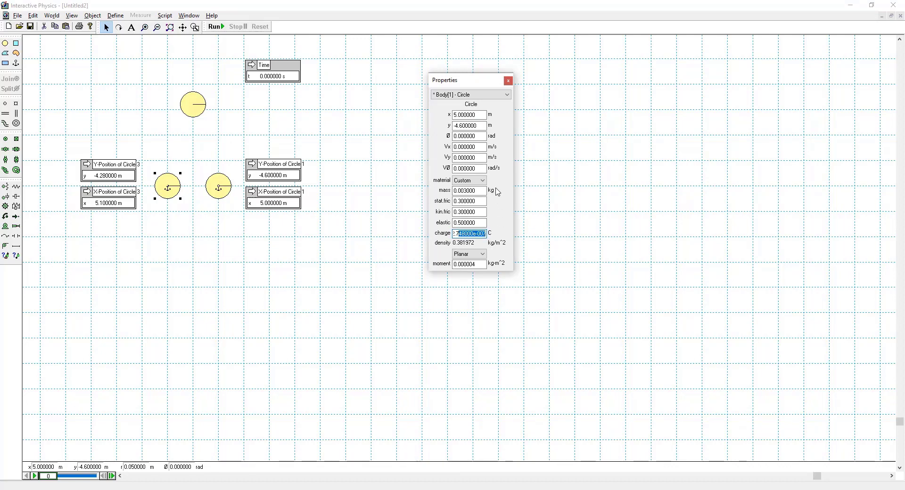
# Step: Check the right and top circles' charges, then run the levitation simulation
pyautogui.click(507, 81)
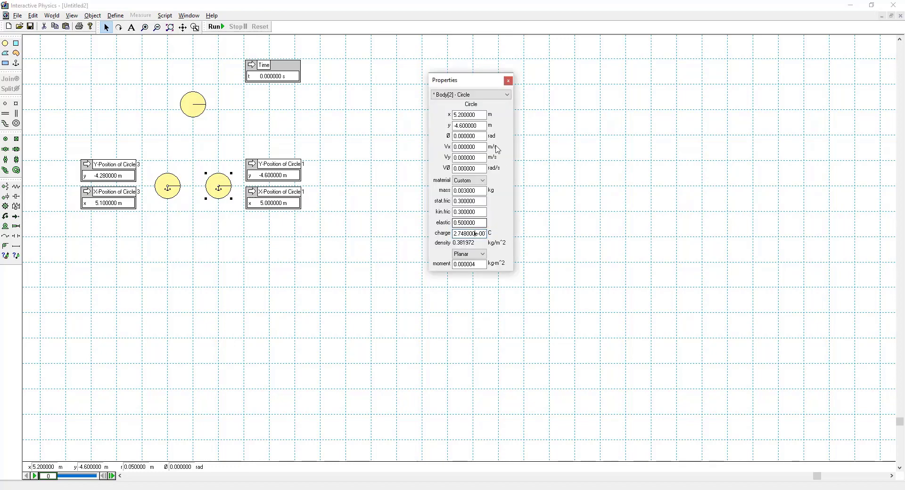
pyautogui.click(507, 80)
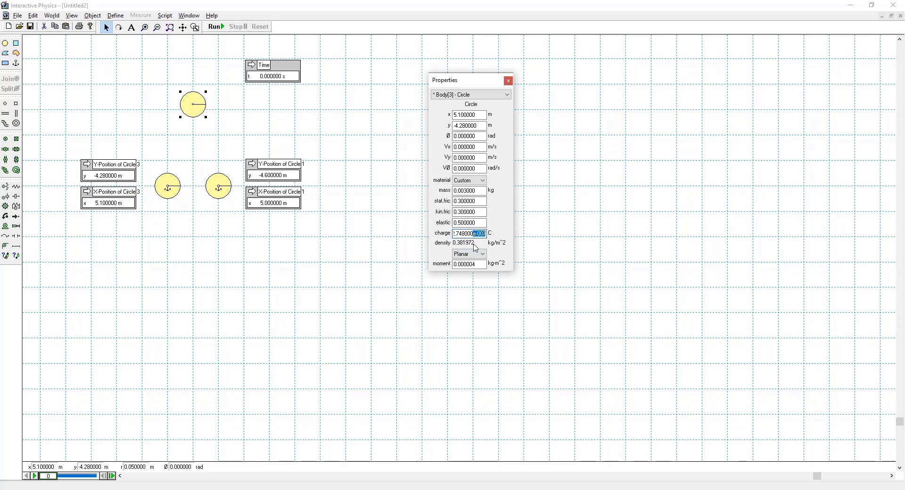
pyautogui.click(508, 80)
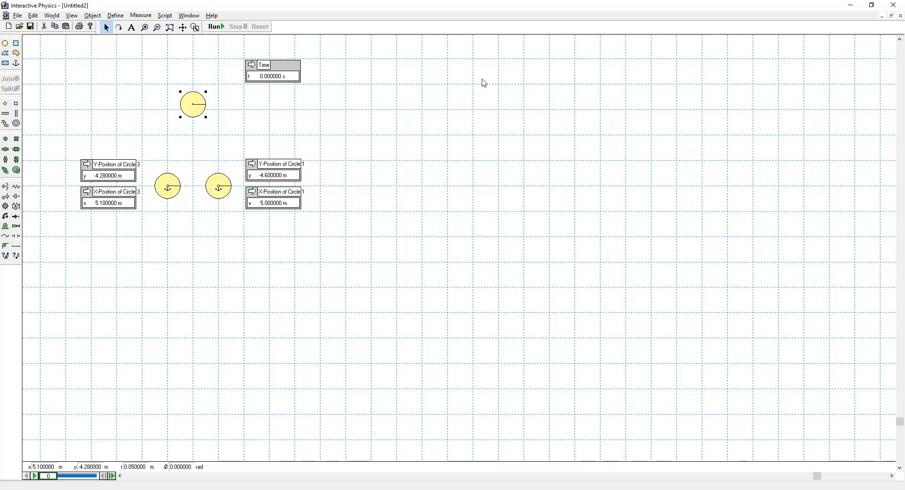
pyautogui.click(214, 26)
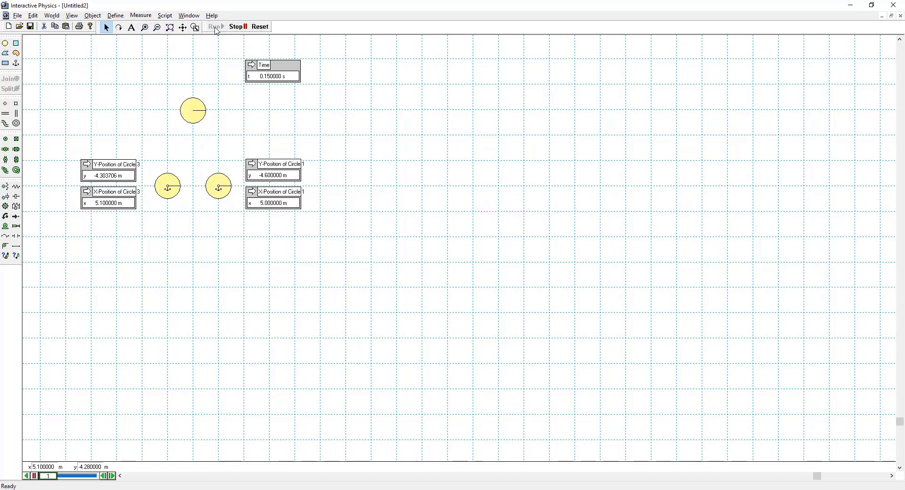